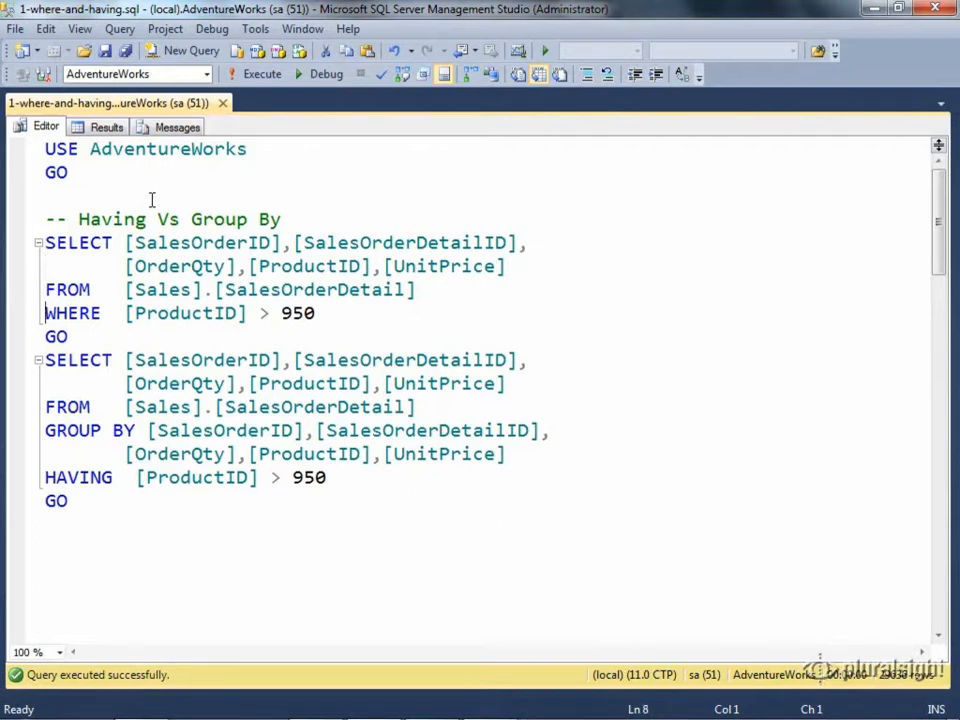
Step: Select the WHERE and HAVING grouped queries and execute them to compare result grids
{"action": "left_click_drag", "start_coordinate": [44, 312], "coordinate": [324, 312]}
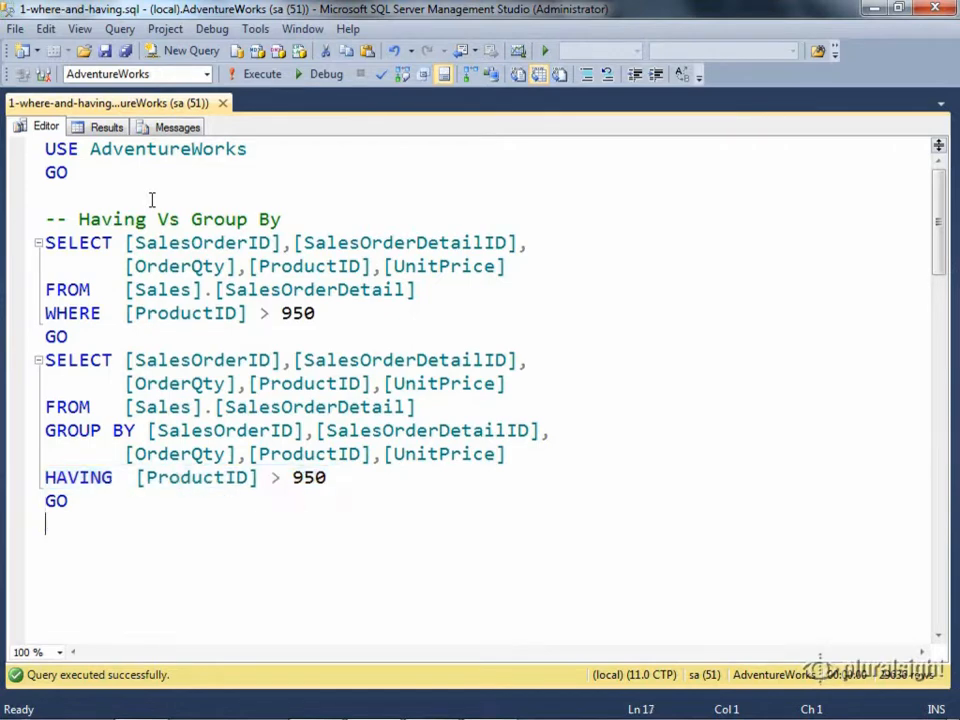
{"action": "left_click_drag", "start_coordinate": [44, 312], "coordinate": [68, 510]}
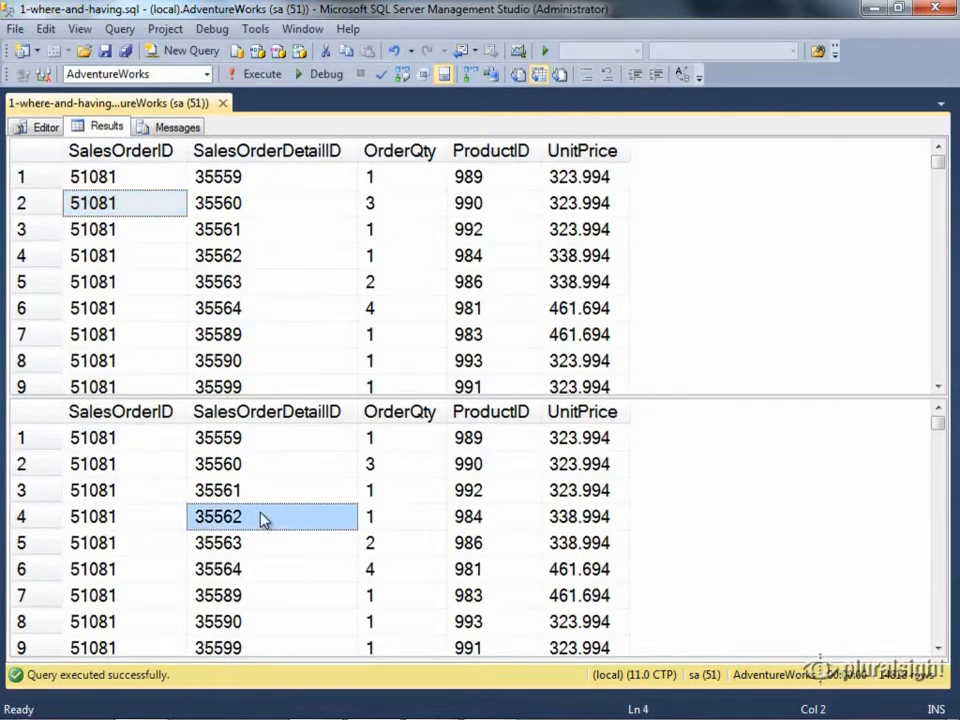
{"action": "mouse_move", "coordinate": [126, 324]}
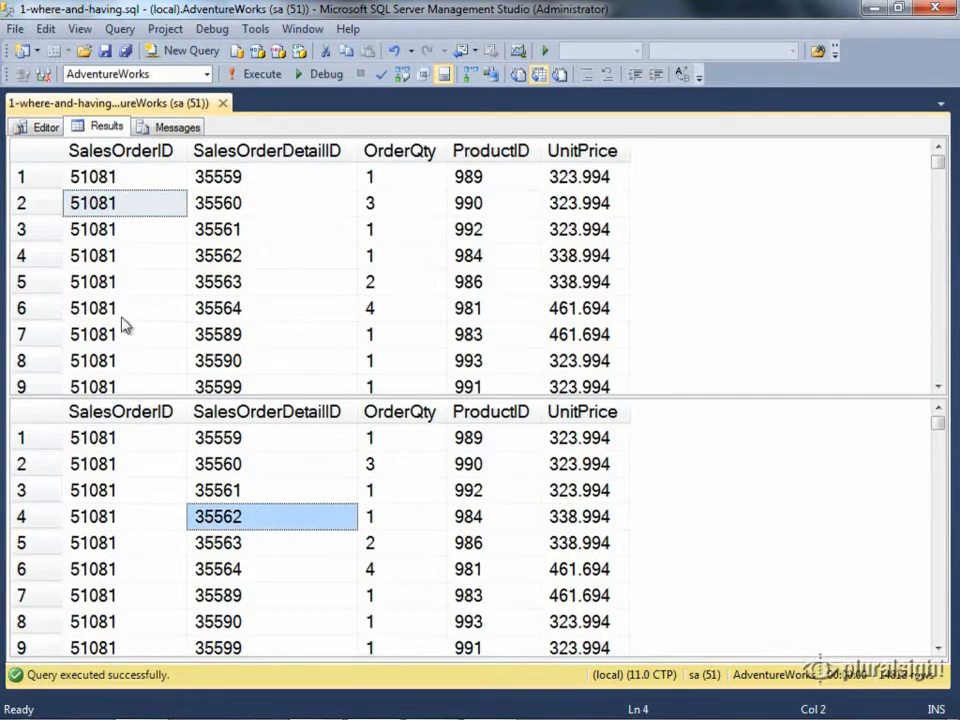
{"action": "left_click", "coordinate": [44, 126]}
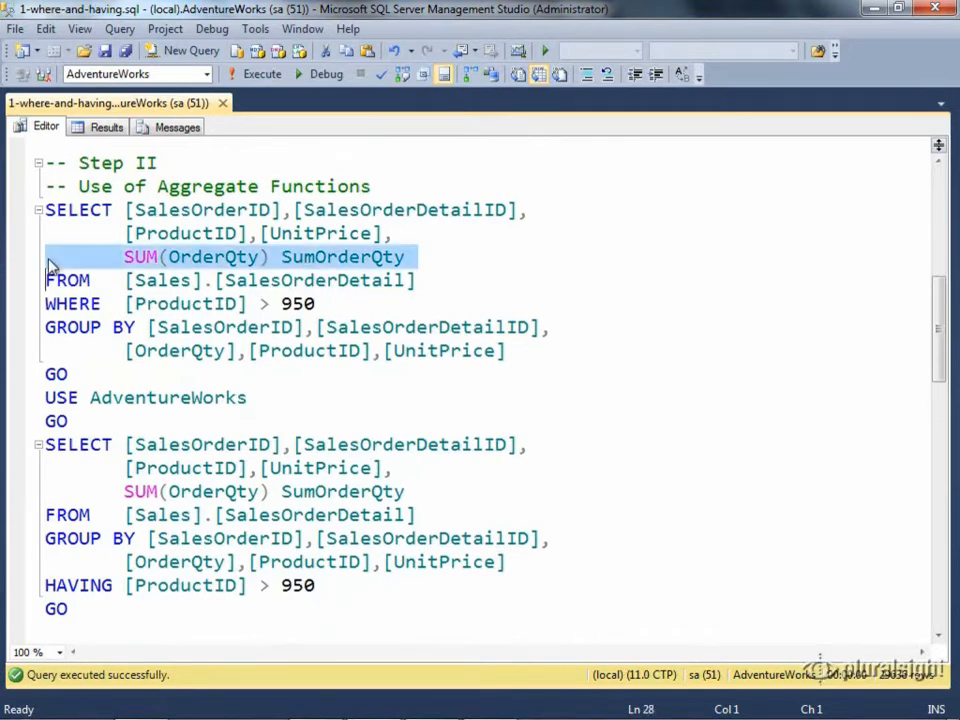
Step: Show the Step II script adding SUM(OrderQty) AS SumOrderQty to both queries
{"action": "left_click", "coordinate": [48, 256]}
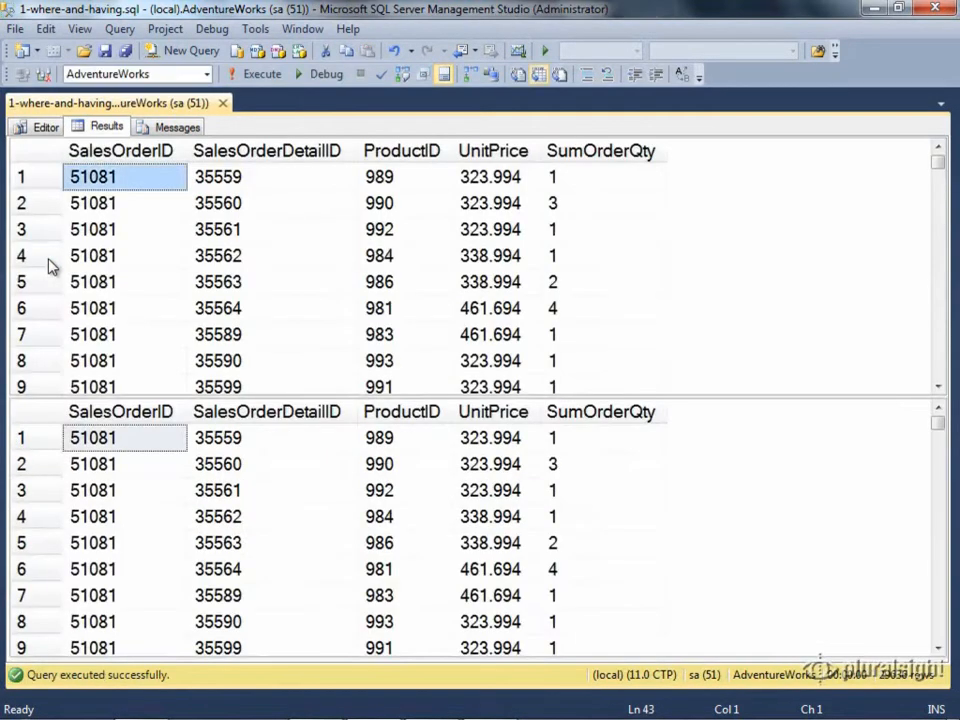
{"action": "mouse_move", "coordinate": [40, 264]}
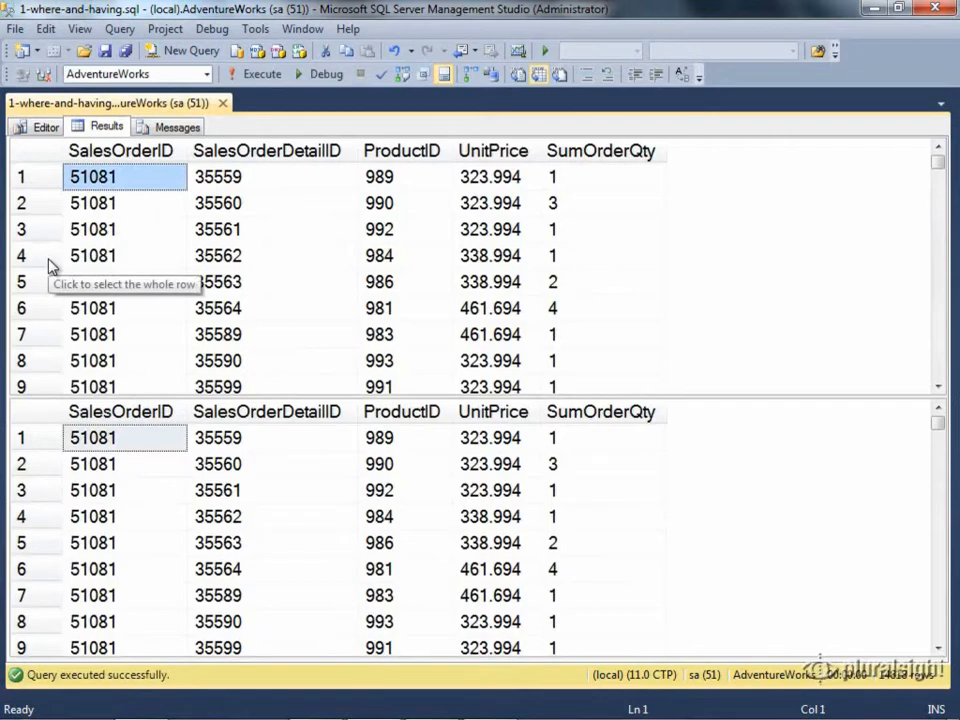
{"action": "mouse_move", "coordinate": [280, 252]}
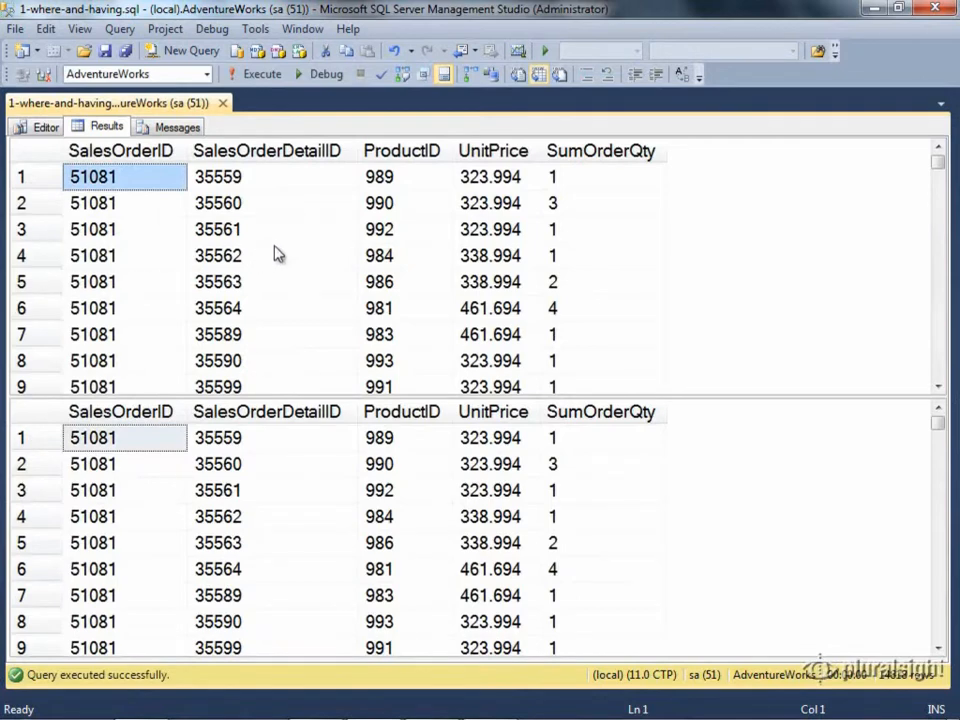
Step: Inspect the two Step II result grids with the SumOrderQty column
{"action": "left_click", "coordinate": [216, 490]}
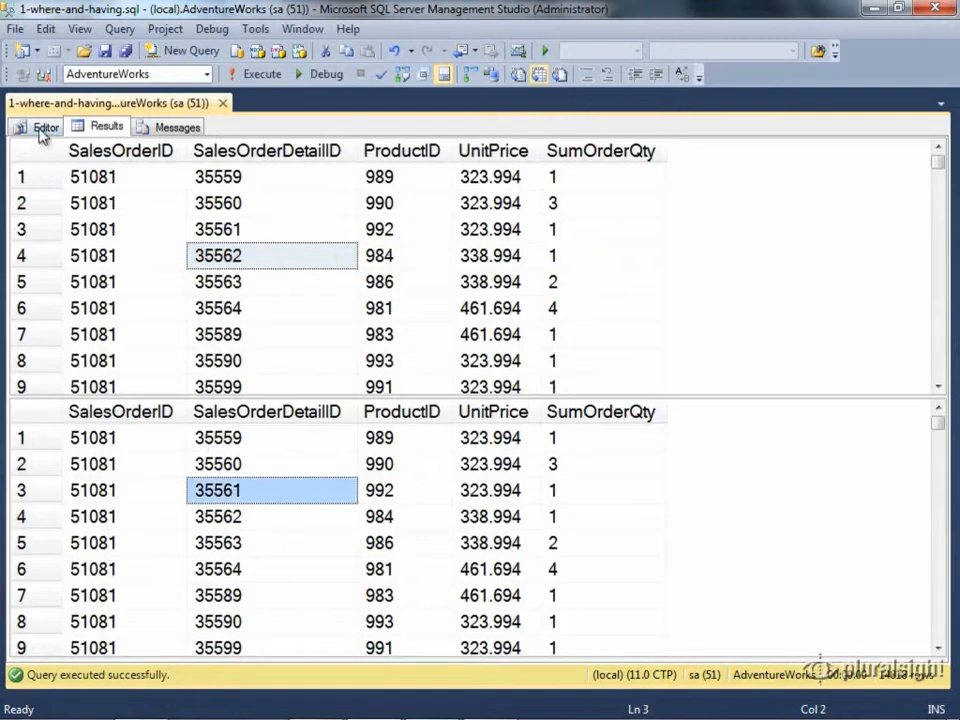
Step: Return to the editor and scroll down to the Step III script
{"action": "left_click", "coordinate": [44, 126]}
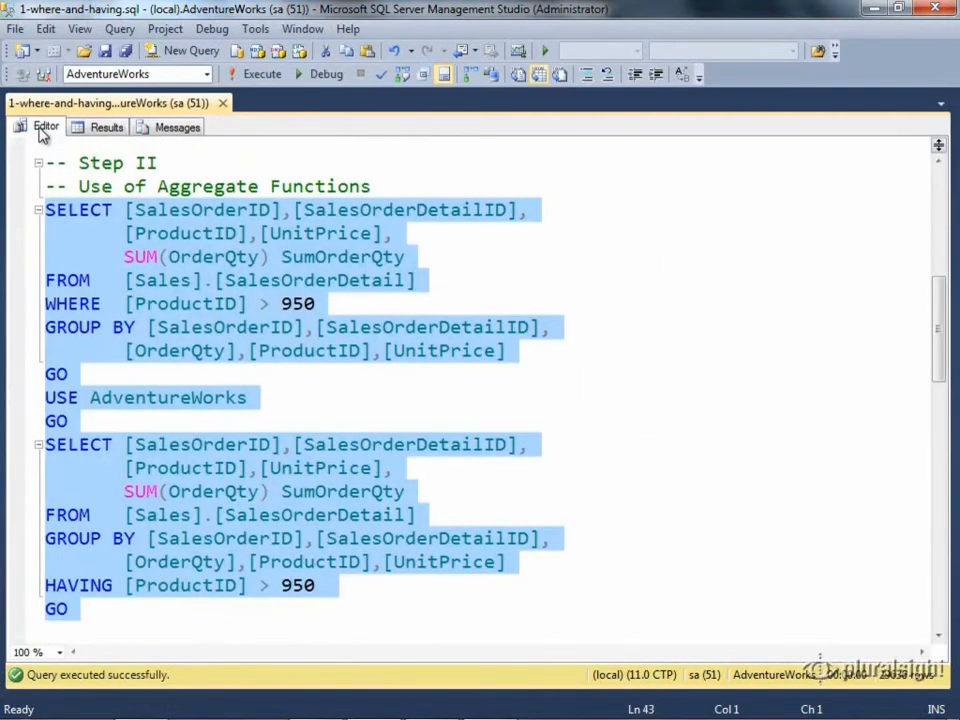
{"action": "left_click", "coordinate": [40, 652]}
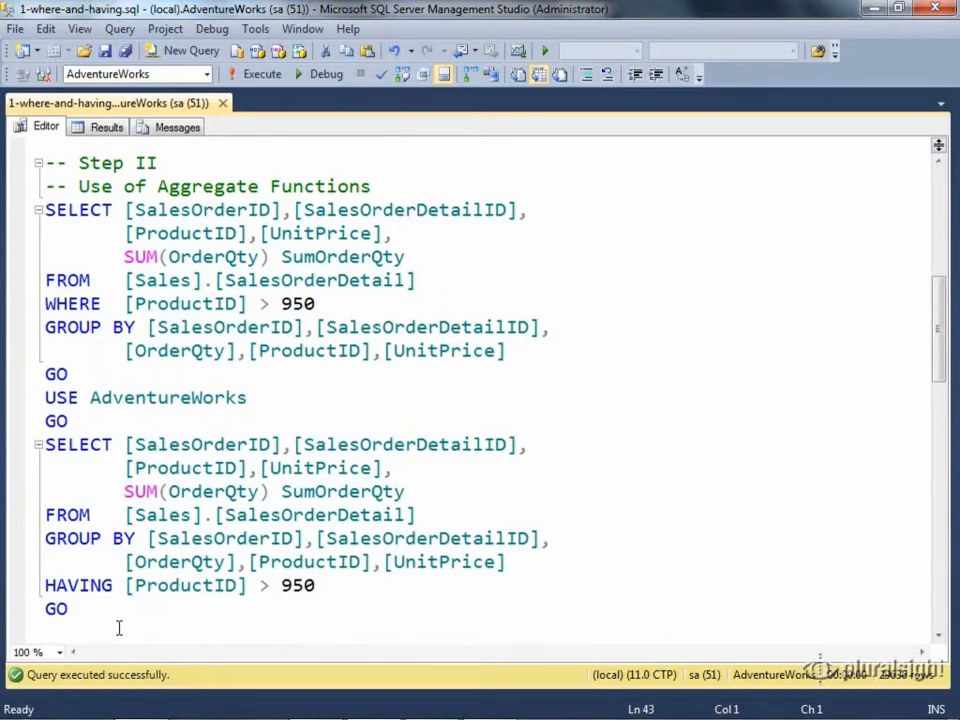
{"action": "scroll", "scroll_direction": "down", "scroll_amount": 3}
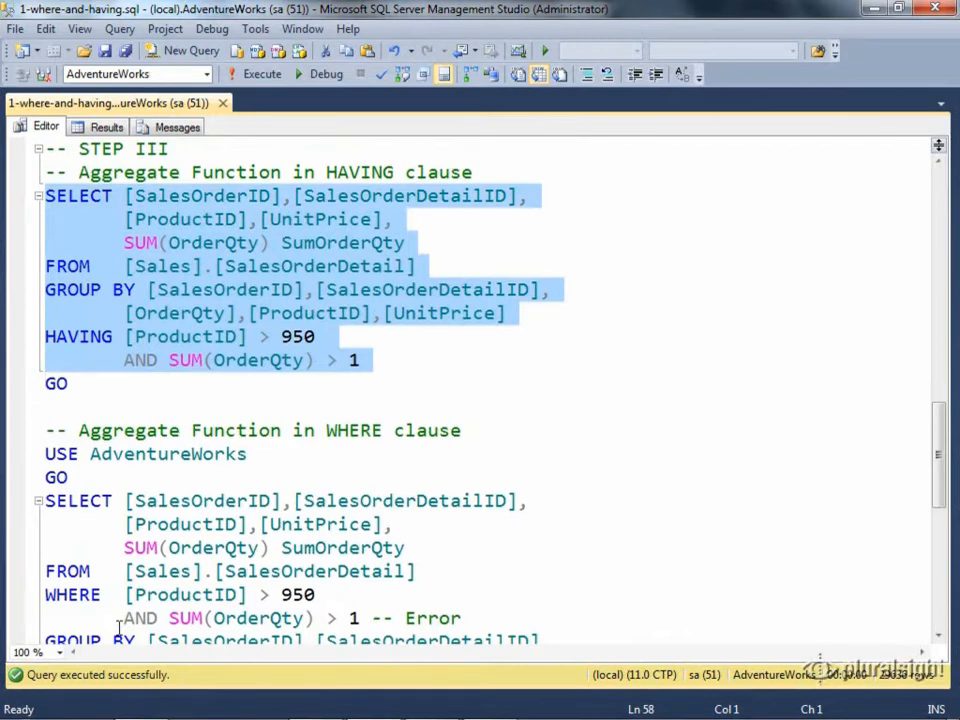
Step: Execute the HAVING SUM(OrderQty) > 1 query, then select the SUM-in-WHERE version
{"action": "left_click", "coordinate": [262, 72]}
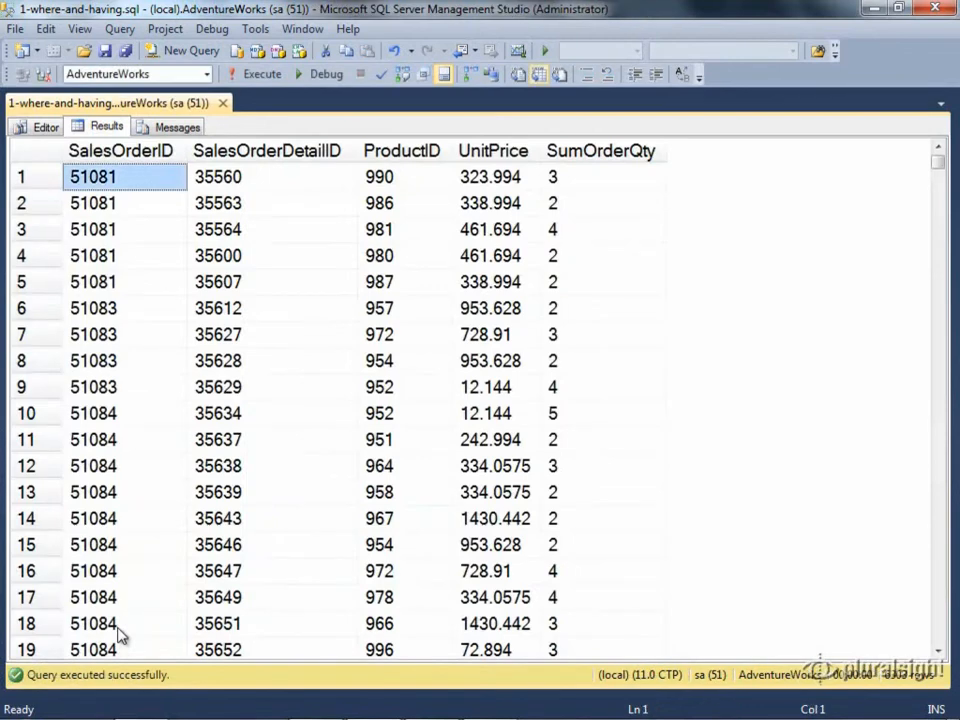
{"action": "left_click", "coordinate": [46, 128]}
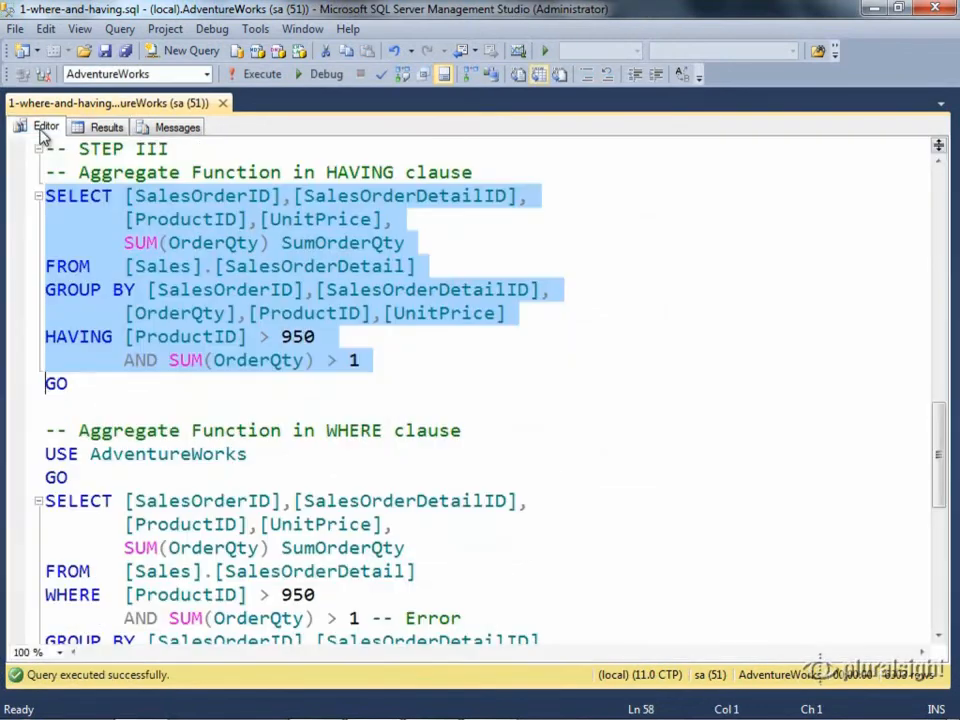
{"action": "scroll", "scroll_direction": "down", "scroll_amount": 3}
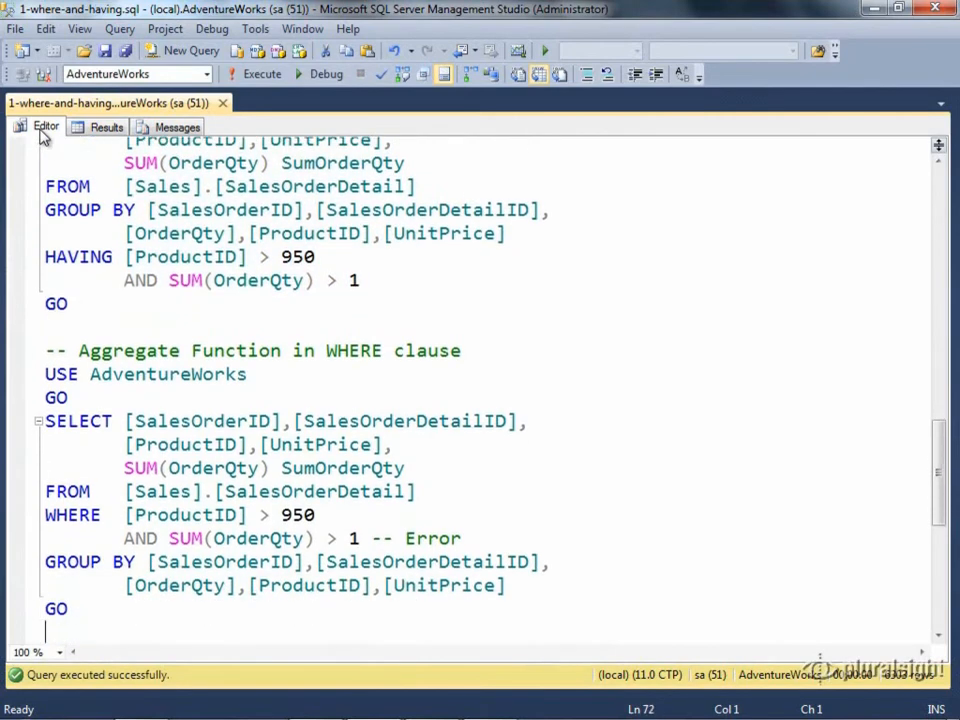
{"action": "left_click_drag", "start_coordinate": [44, 492], "coordinate": [56, 608]}
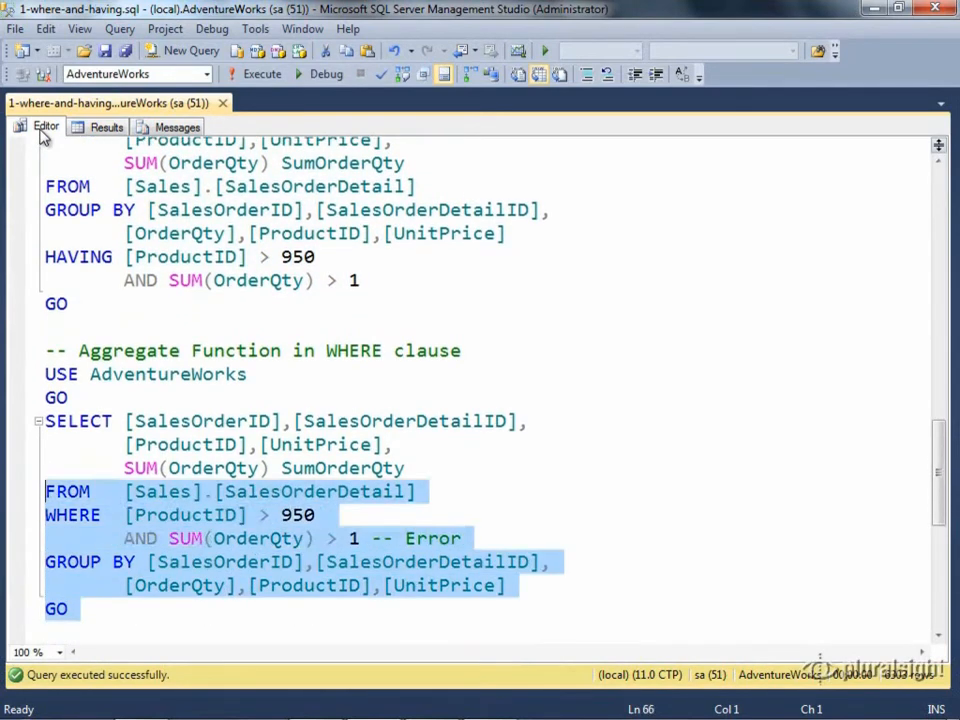